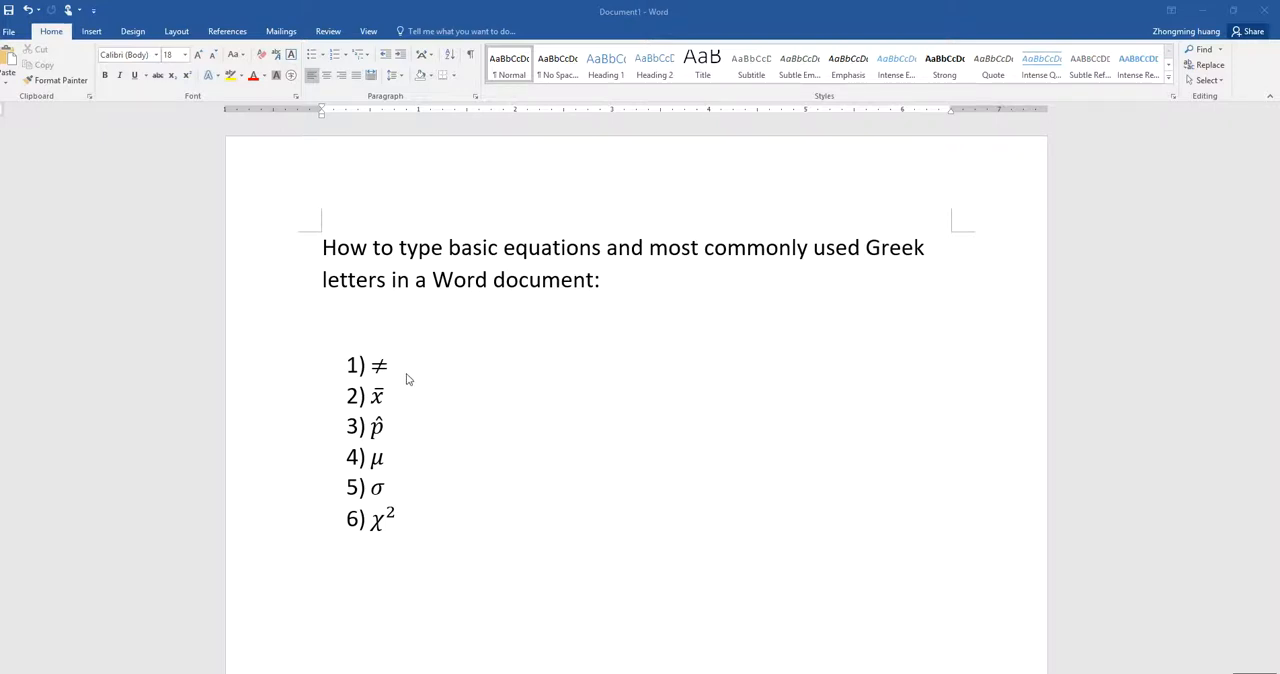
# Insert a new blank equation on the line below the heading.
pyautogui.moveTo(280, 432); pyautogui.dragTo(338, 318)
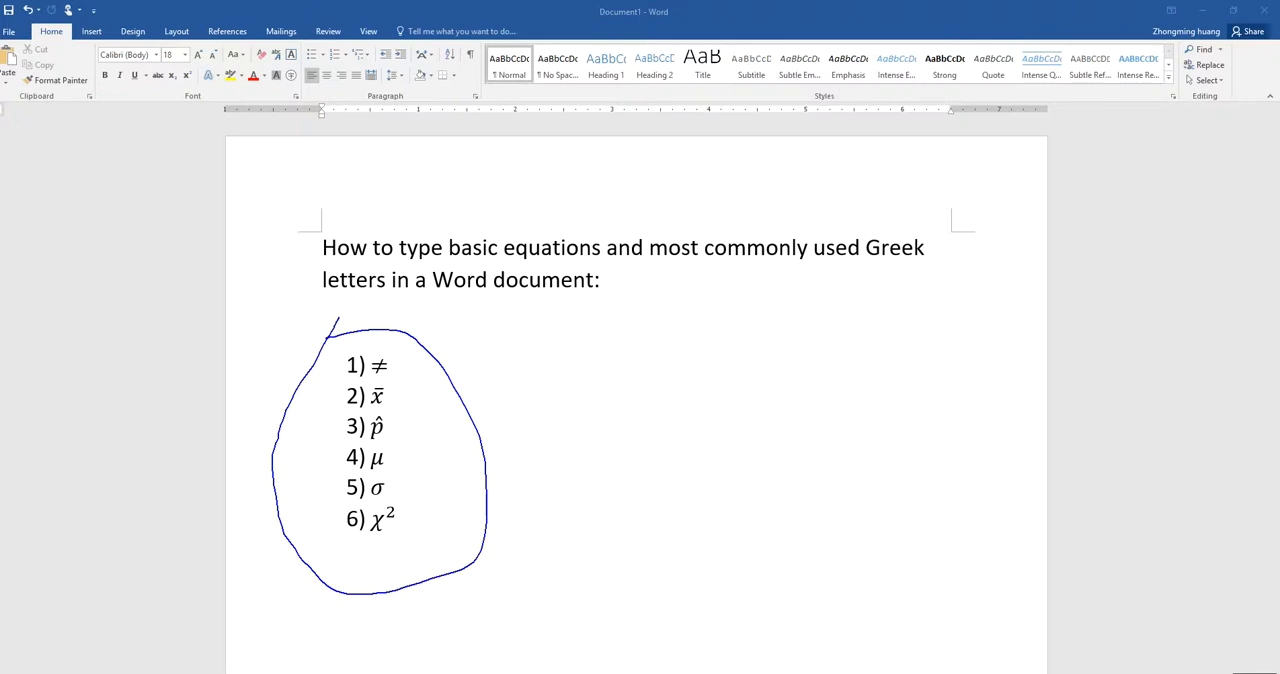
pyautogui.press('ctrl+z')
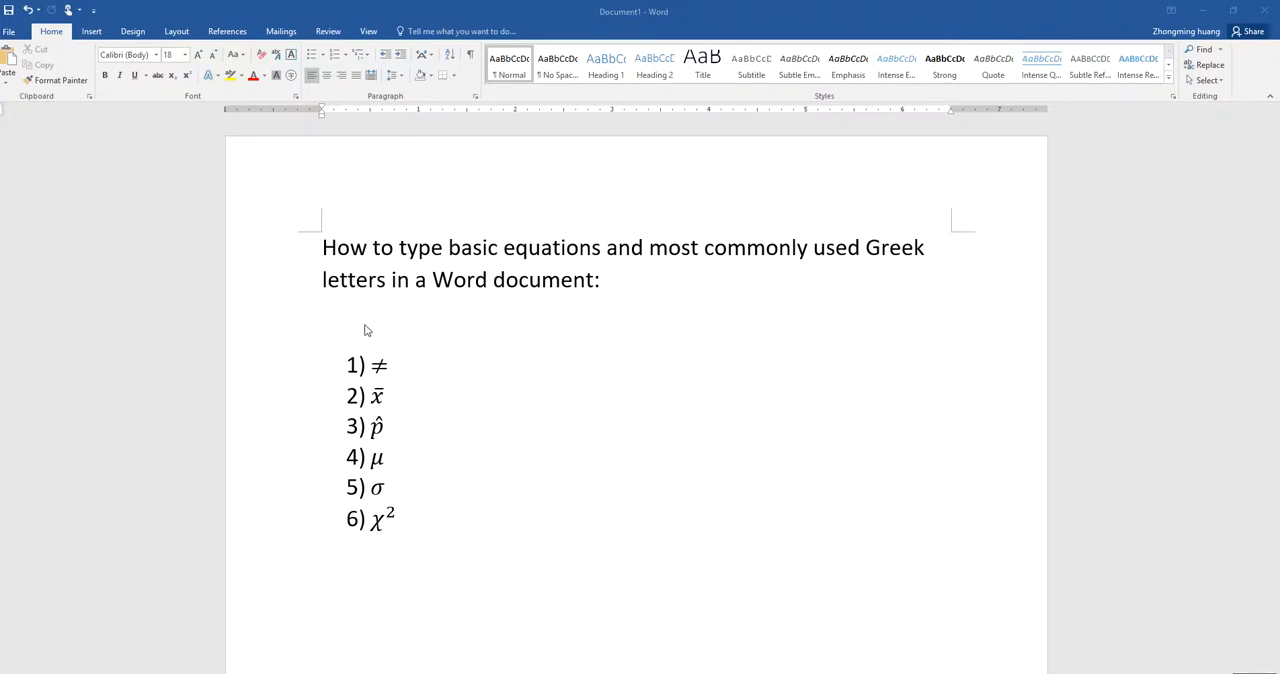
pyautogui.moveTo(502, 326)
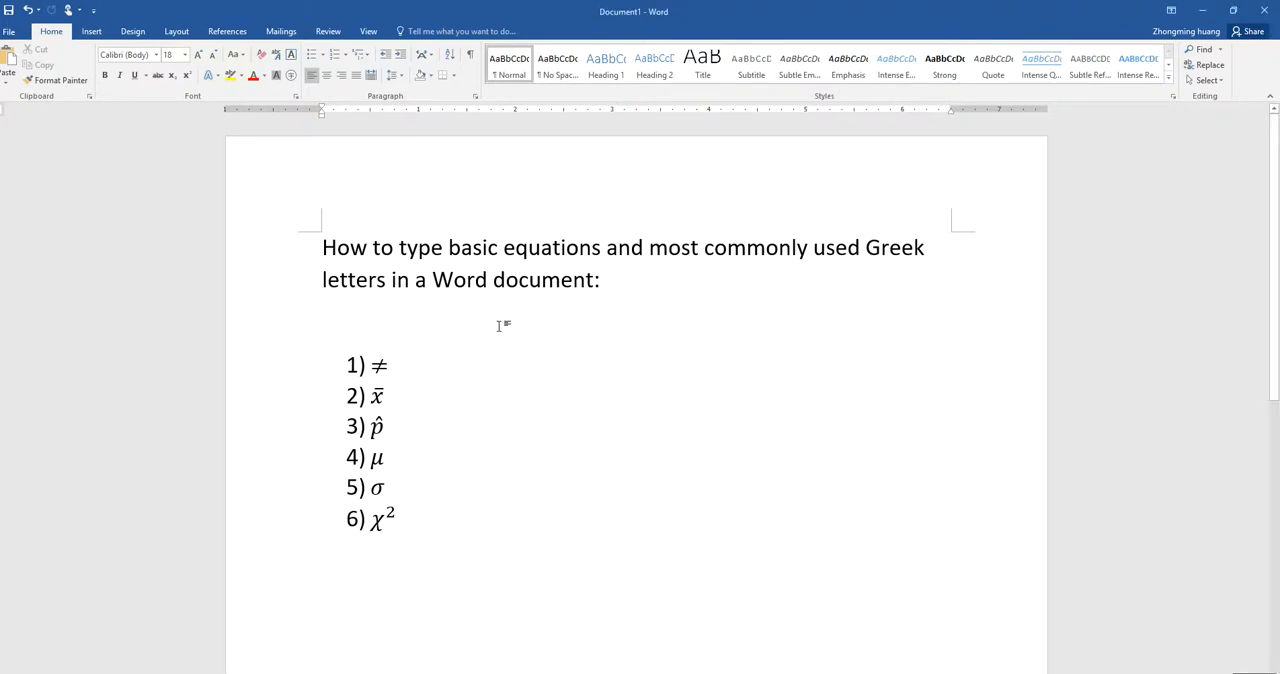
pyautogui.click(91, 31)
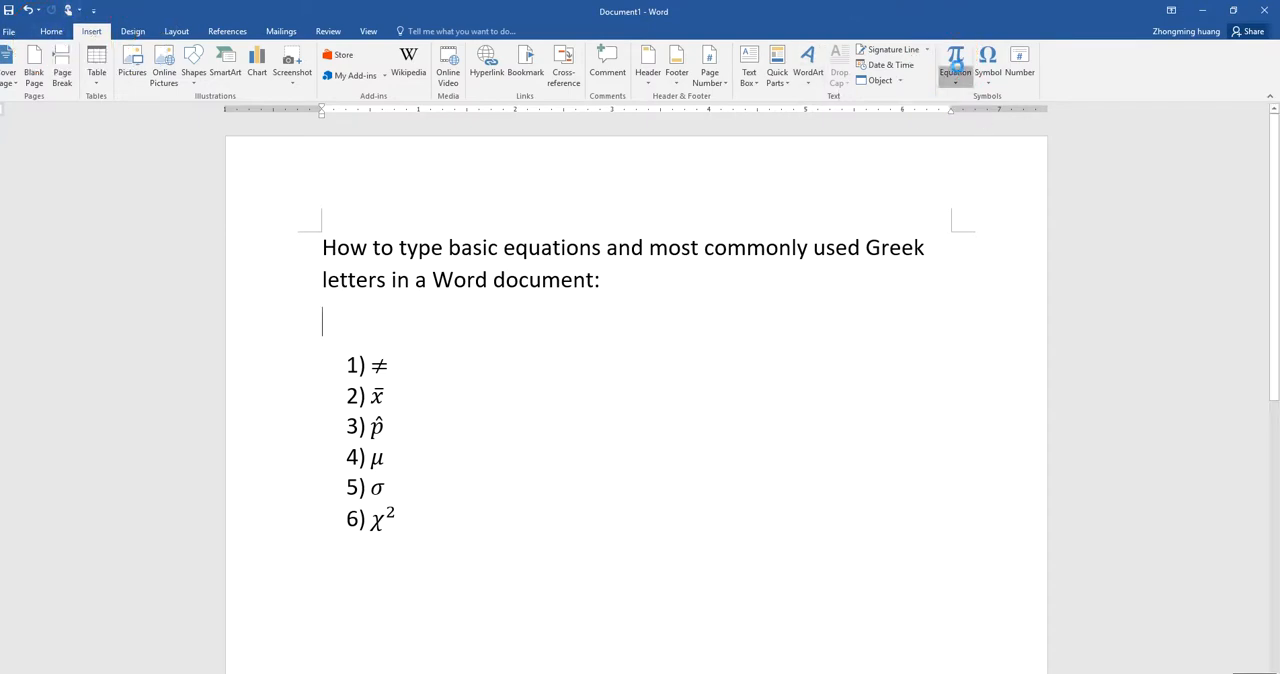
pyautogui.click(954, 60)
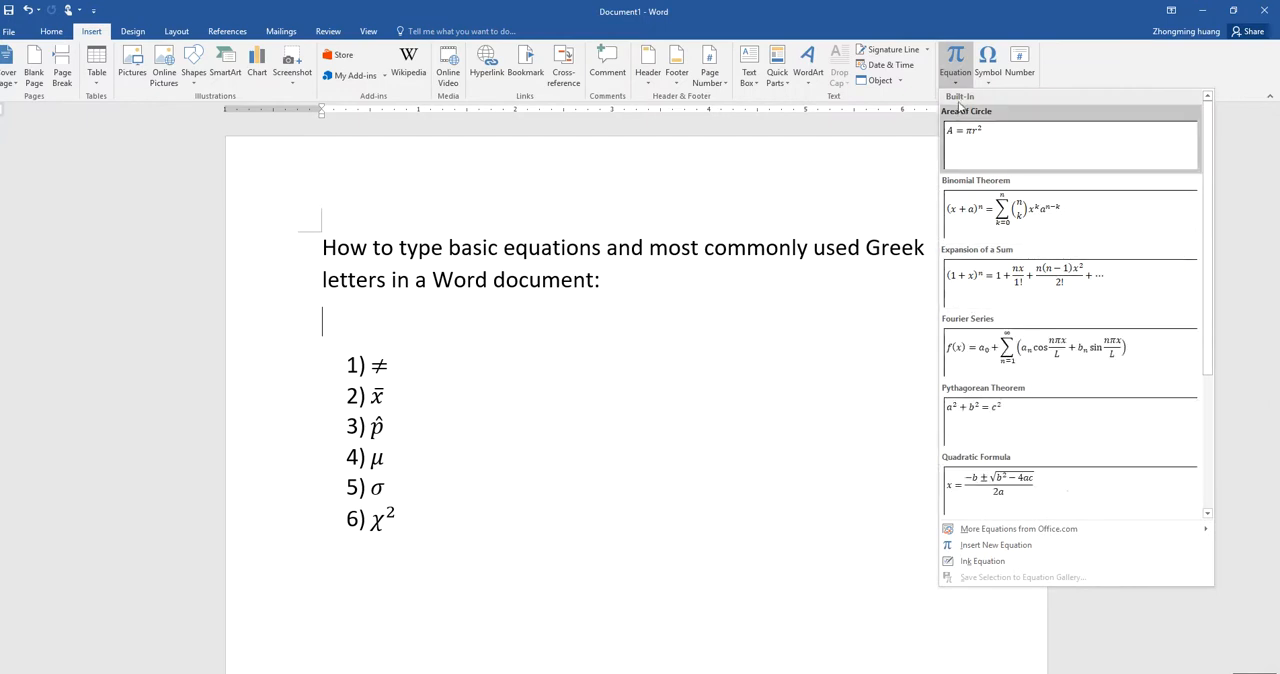
pyautogui.click(994, 545)
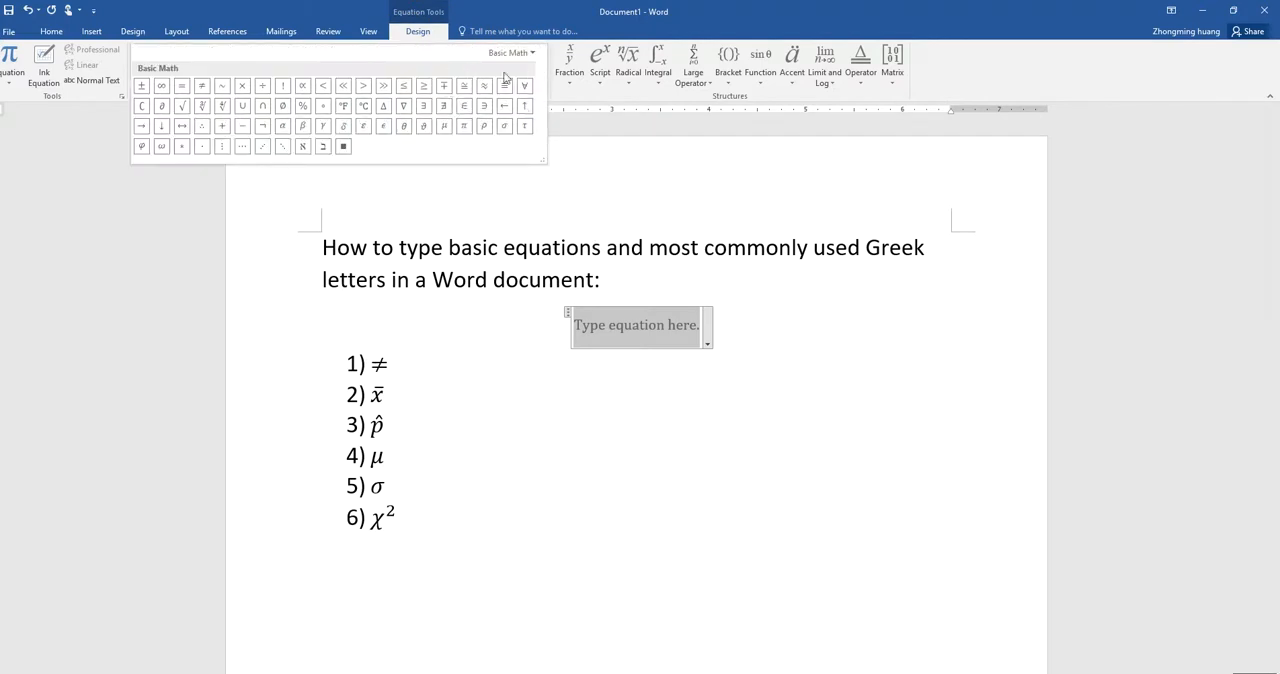
# Add the not-equal sign (≠) to the equation below the heading.
pyautogui.click(513, 52)
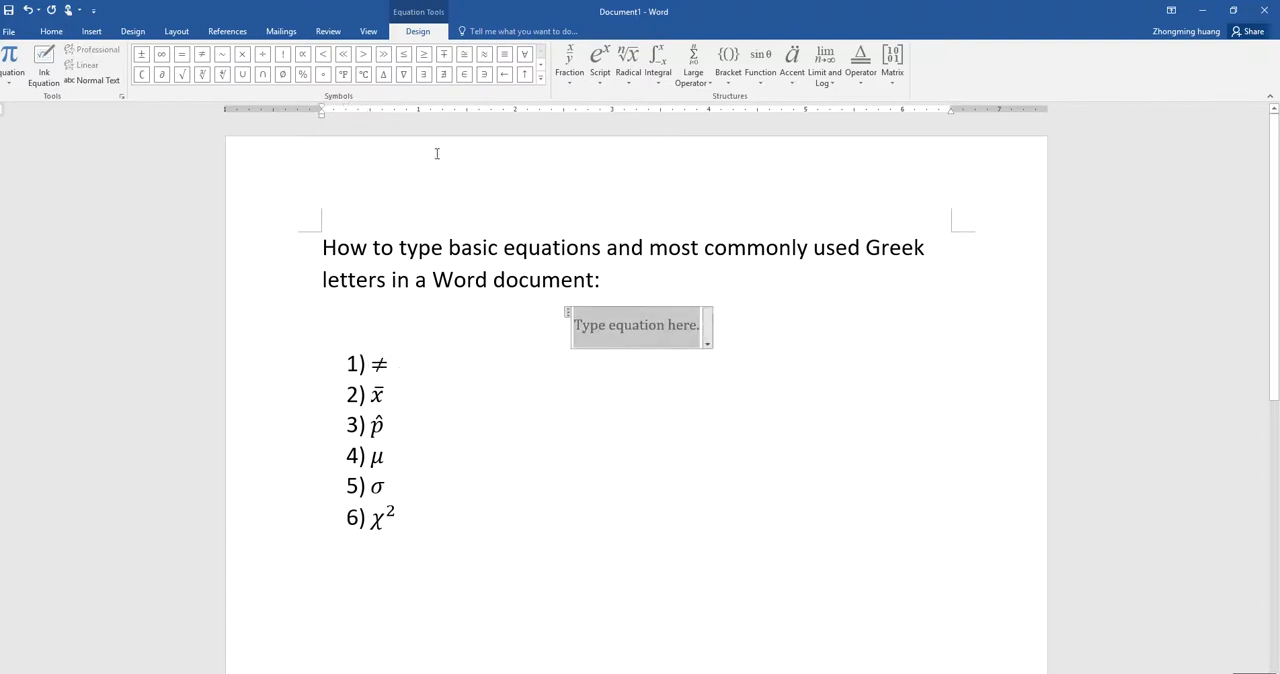
pyautogui.click(200, 54)
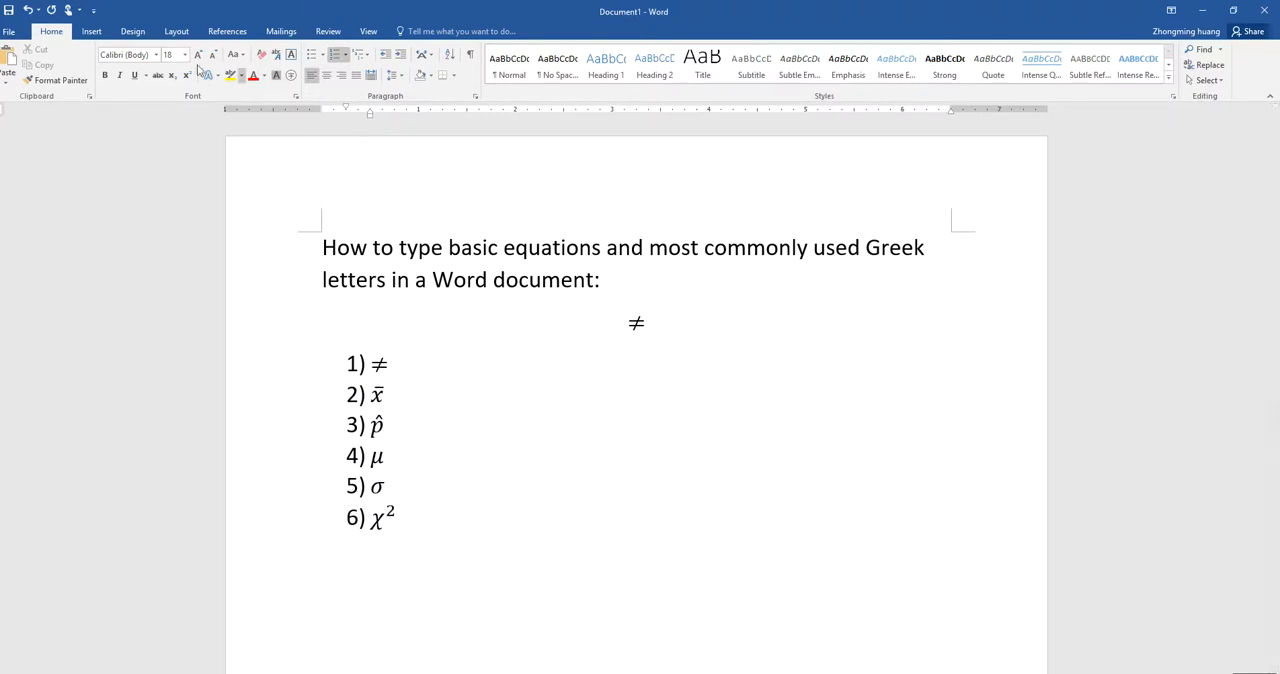
pyautogui.click(91, 31)
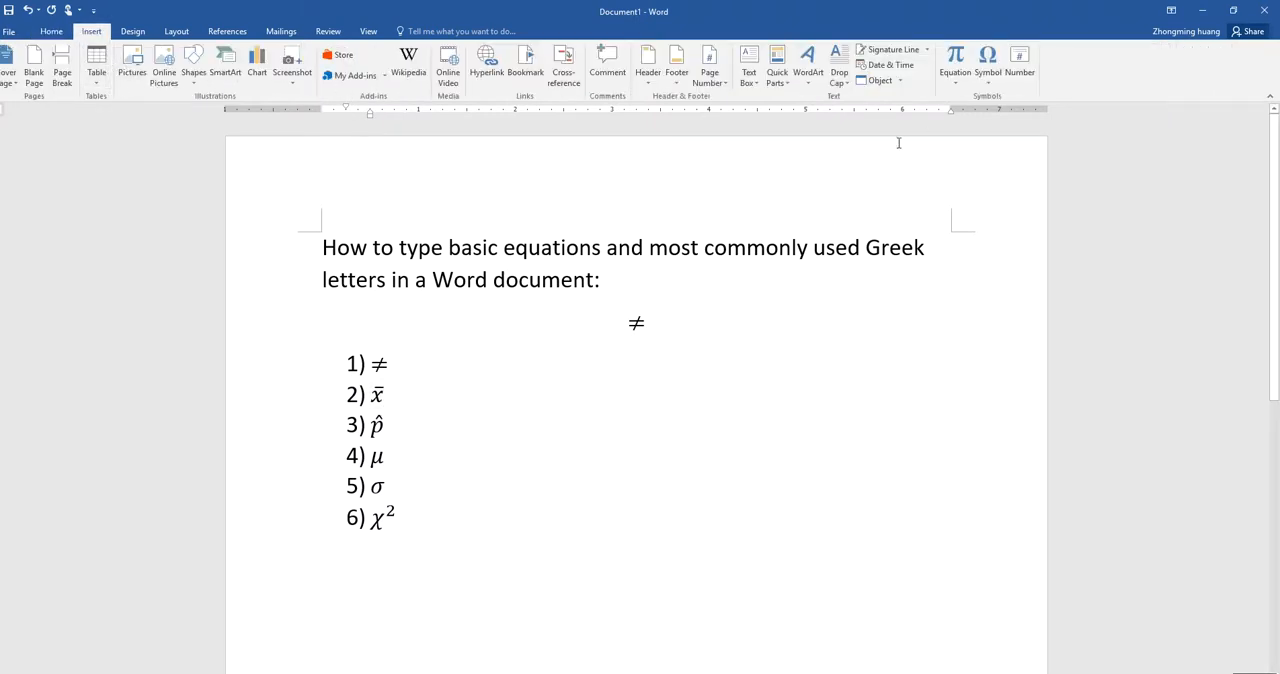
# Insert an equation beside item 2 and add x-bar using the bar accent.
pyautogui.click(954, 60)
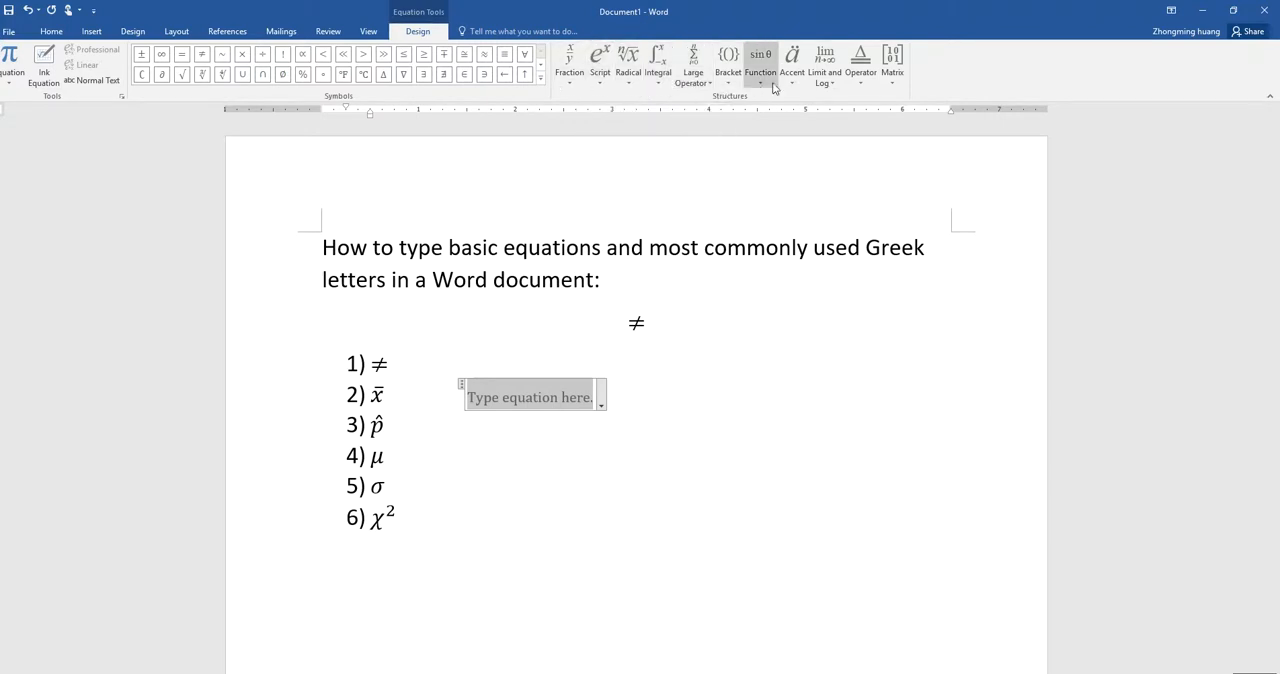
pyautogui.click(792, 60)
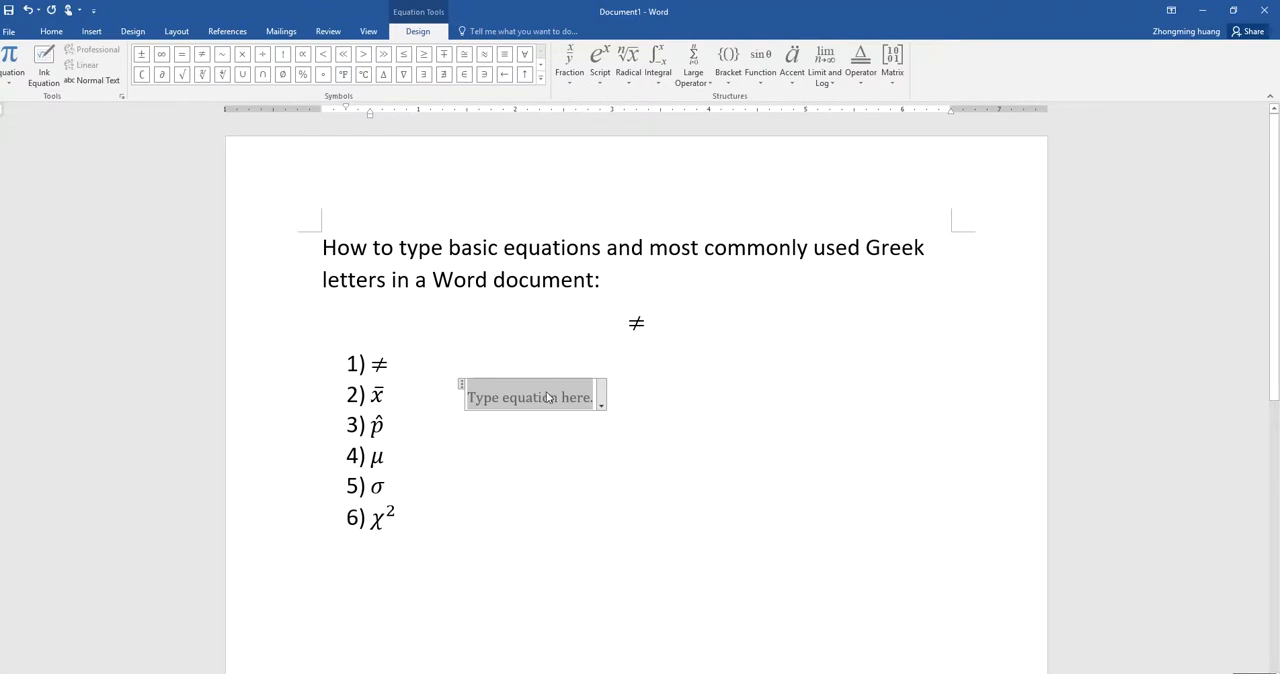
pyautogui.moveTo(628, 63)
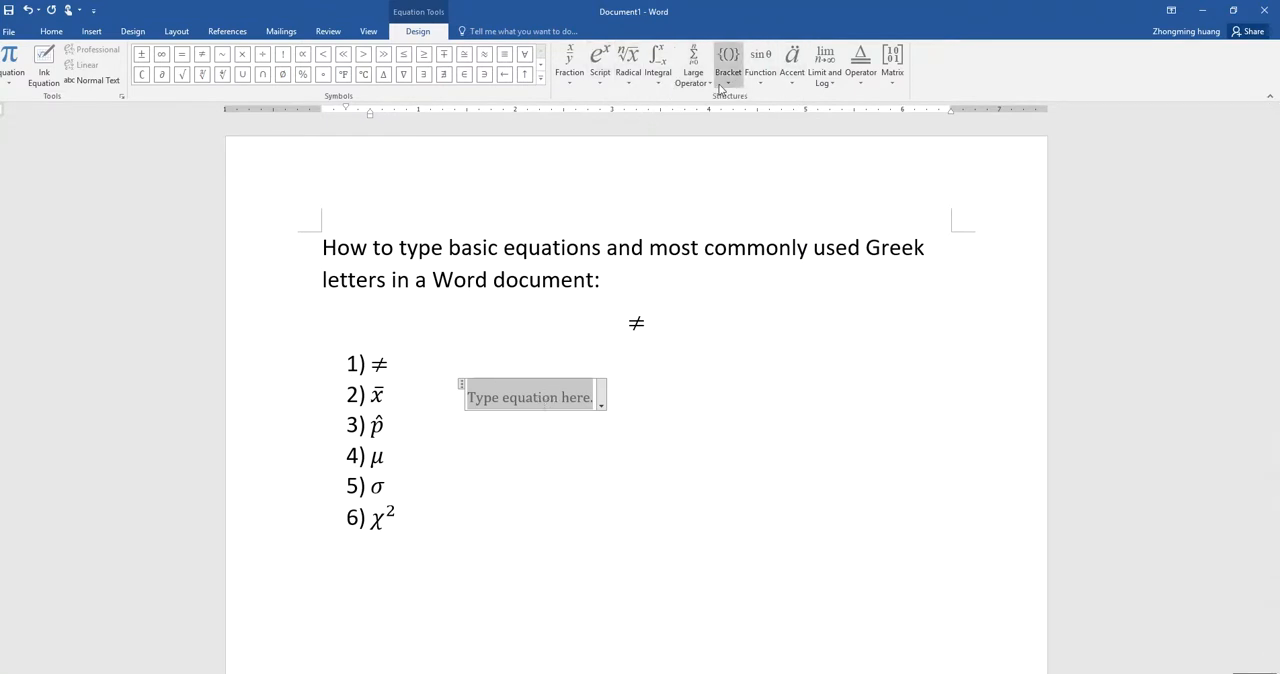
pyautogui.click(792, 60)
pyautogui.write('x̄')
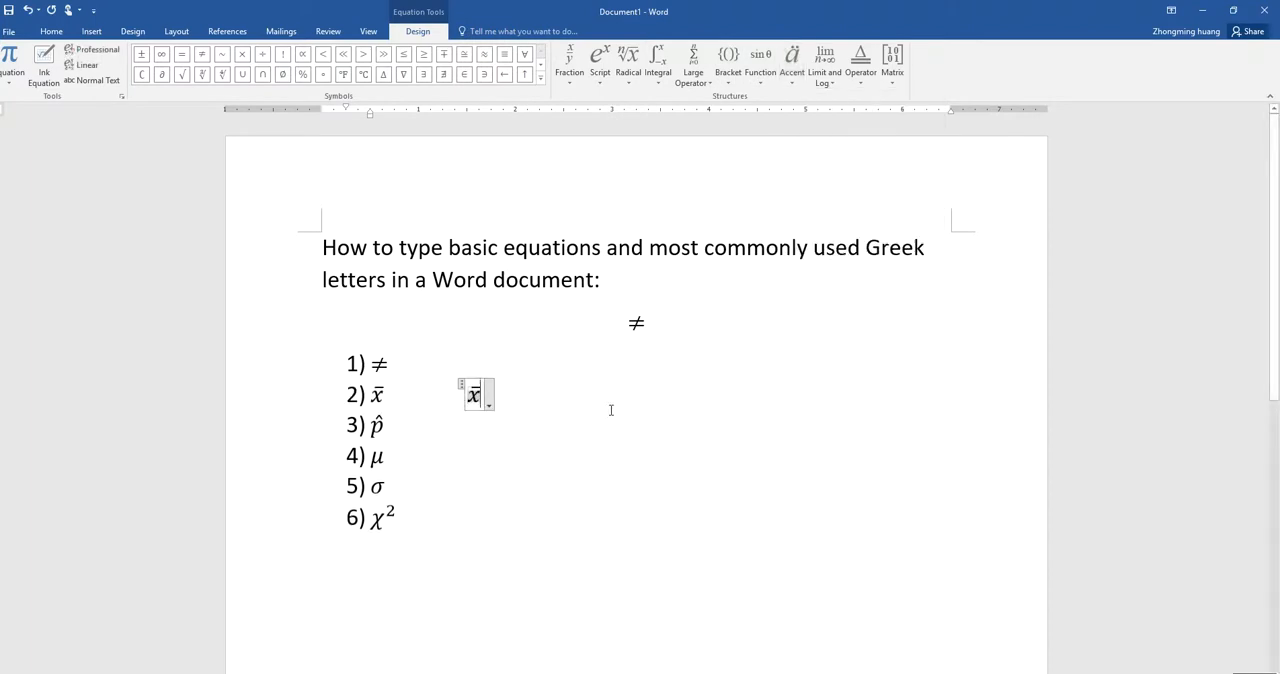
pyautogui.moveTo(514, 394)
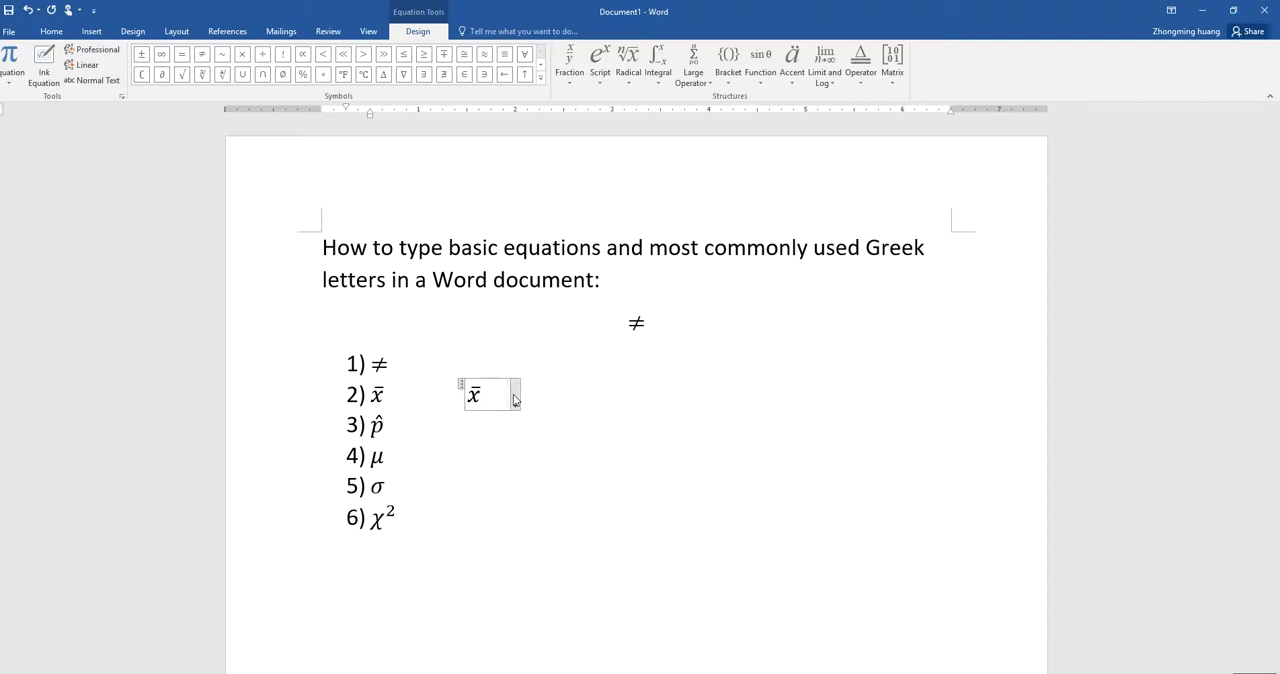
# Type x\bar to create a second x̄ equation.
pyautogui.write('\\')
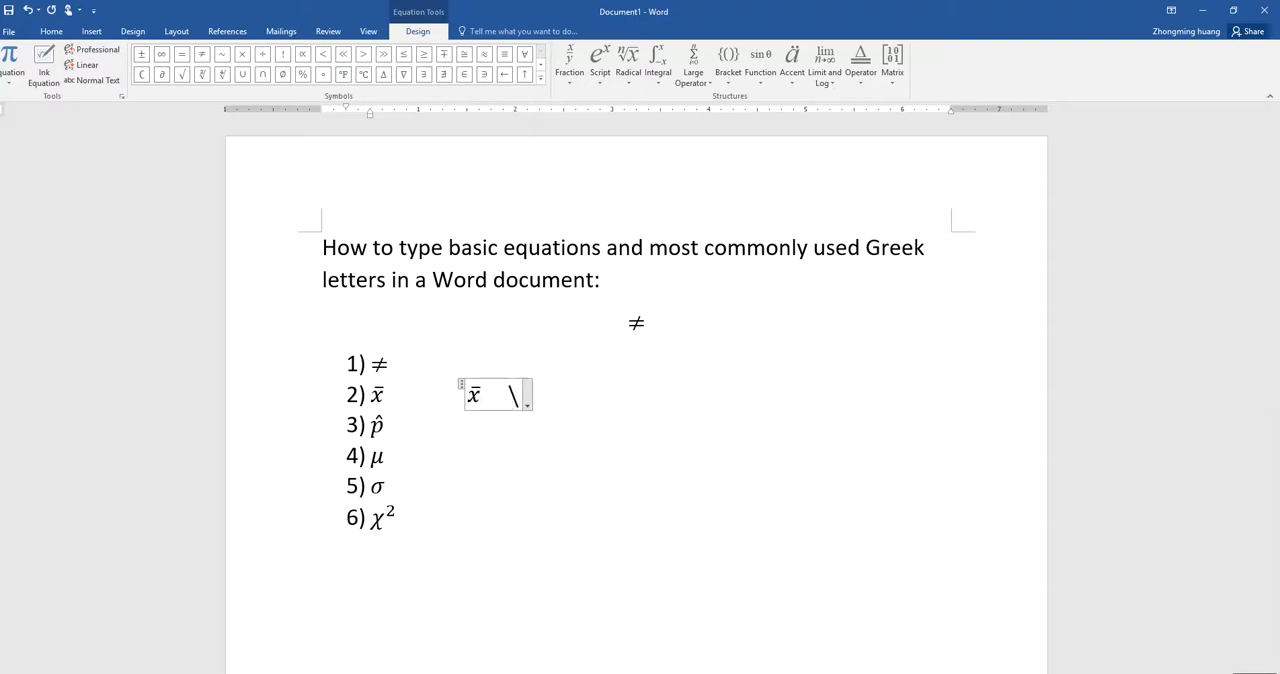
pyautogui.write('x')
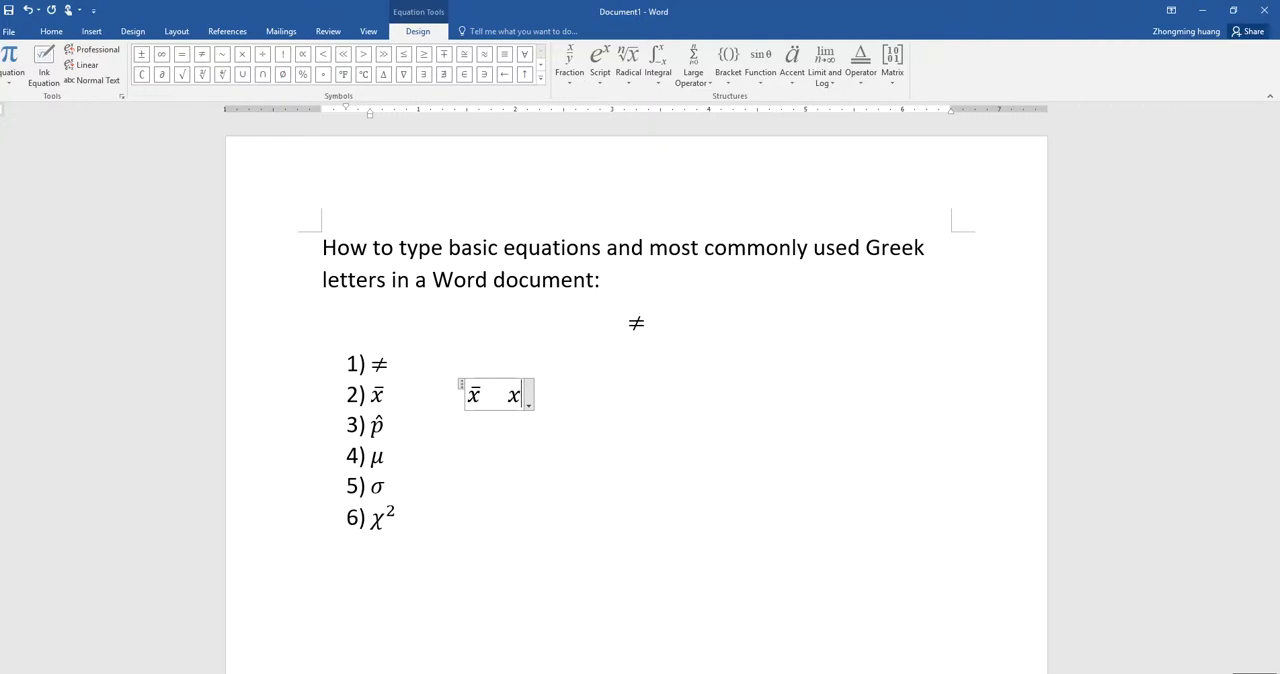
pyautogui.write('\\ba')
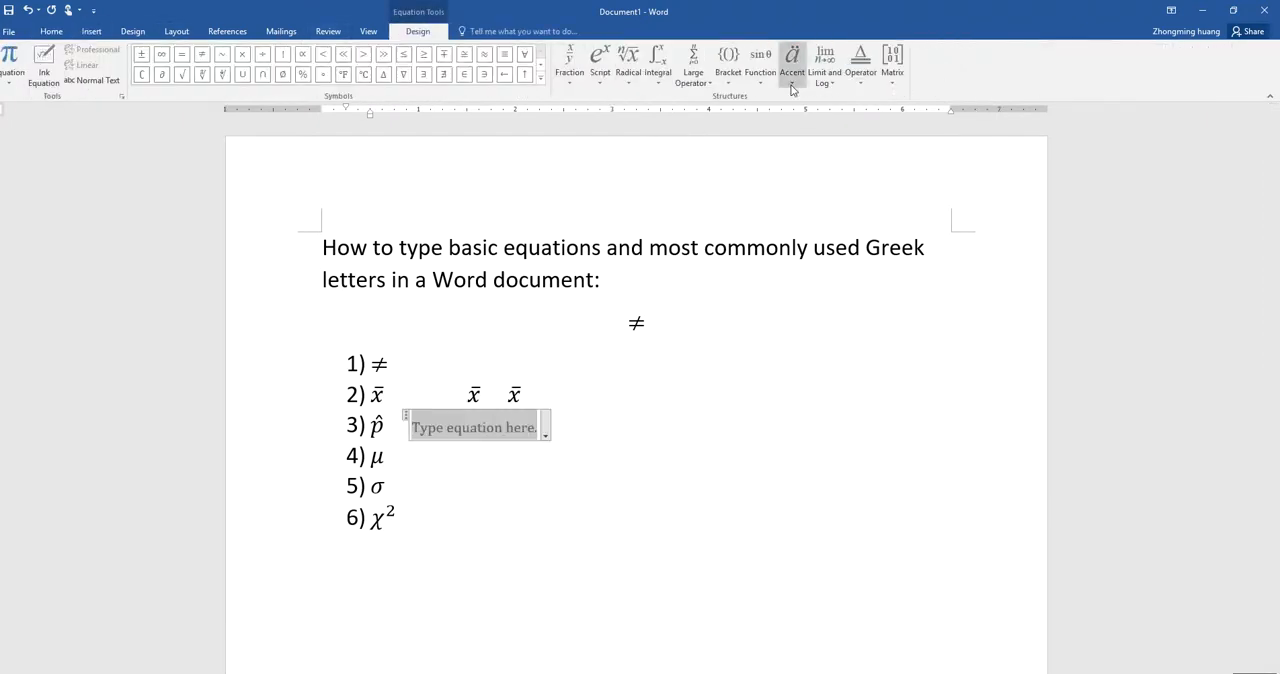
# Add p with a hat accent, then type p\hat for a second p̂.
pyautogui.click(791, 60)
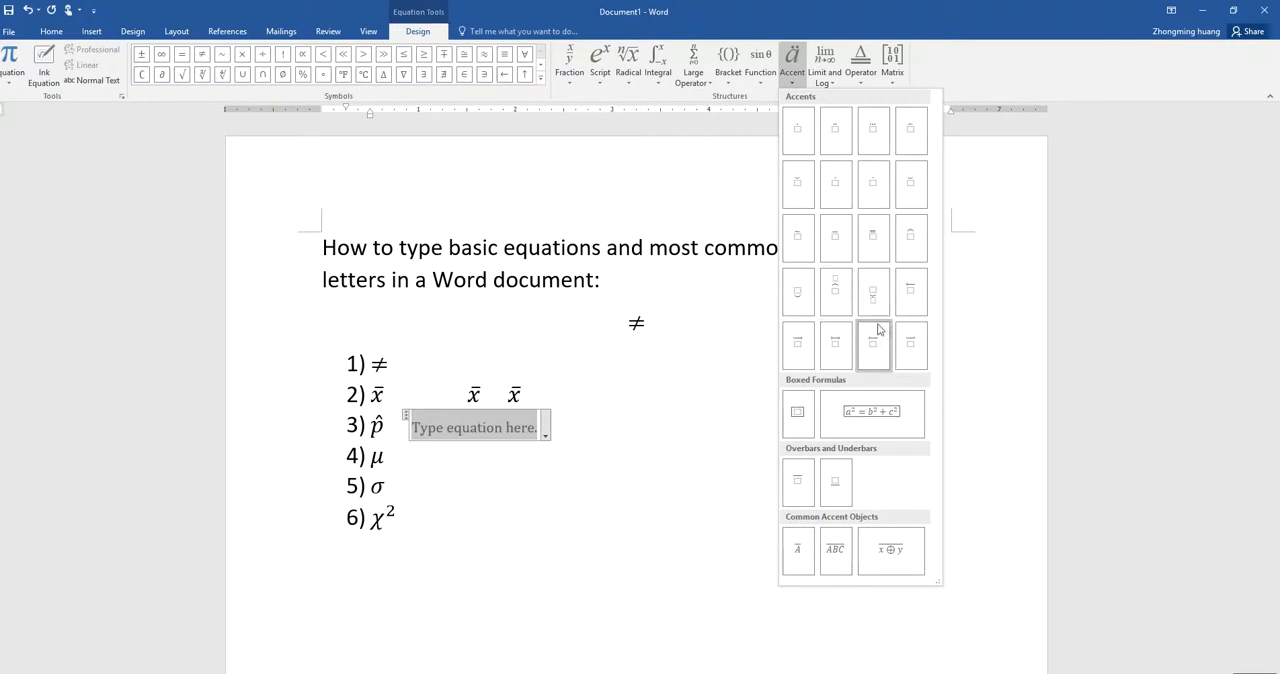
pyautogui.moveTo(835, 184)
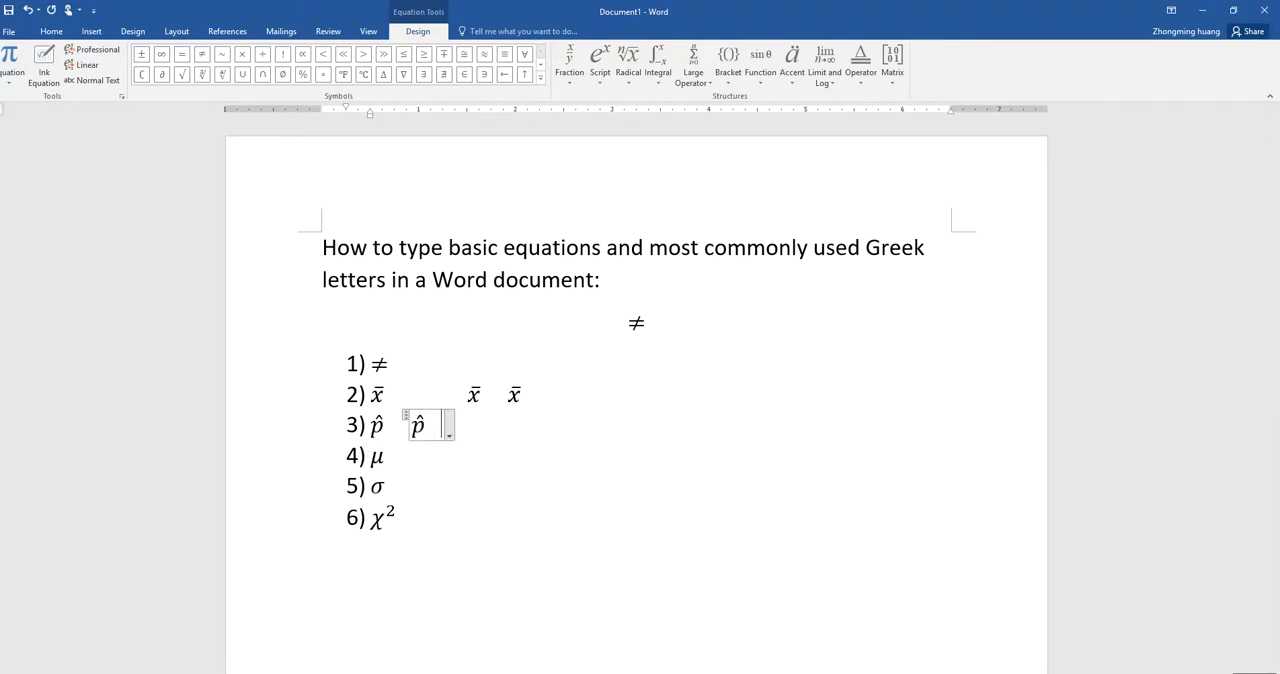
pyautogui.write('p')
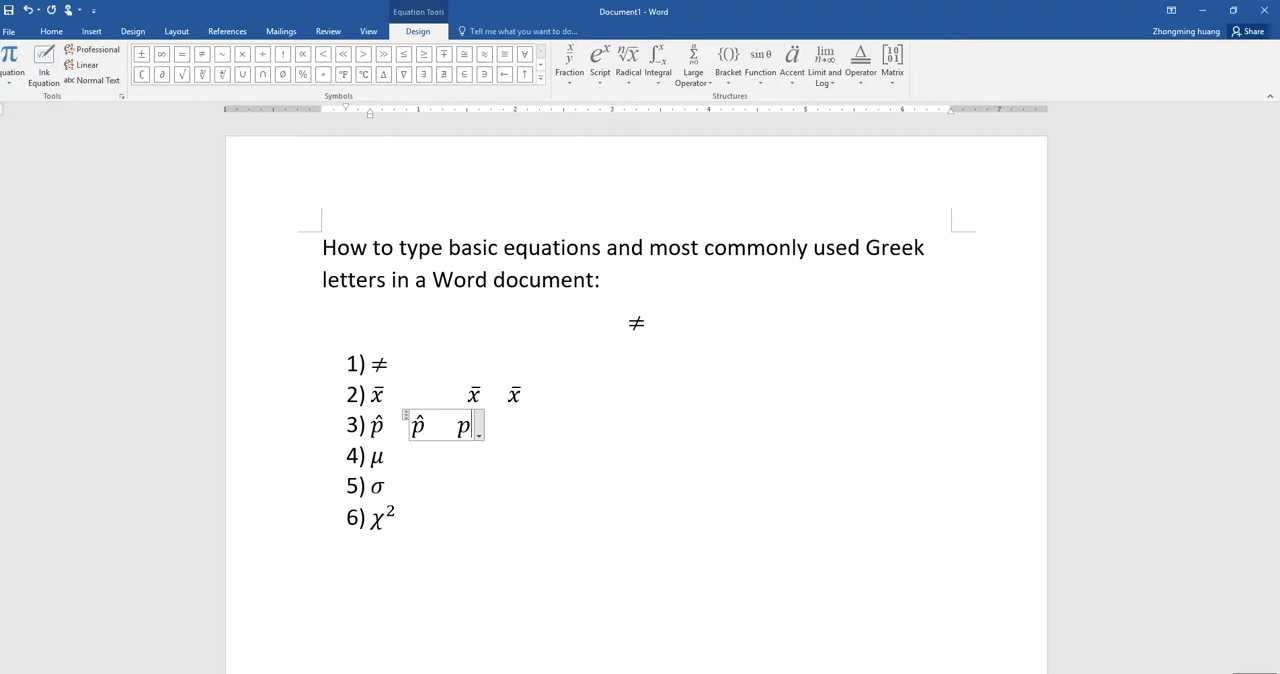
pyautogui.write('\\hat')
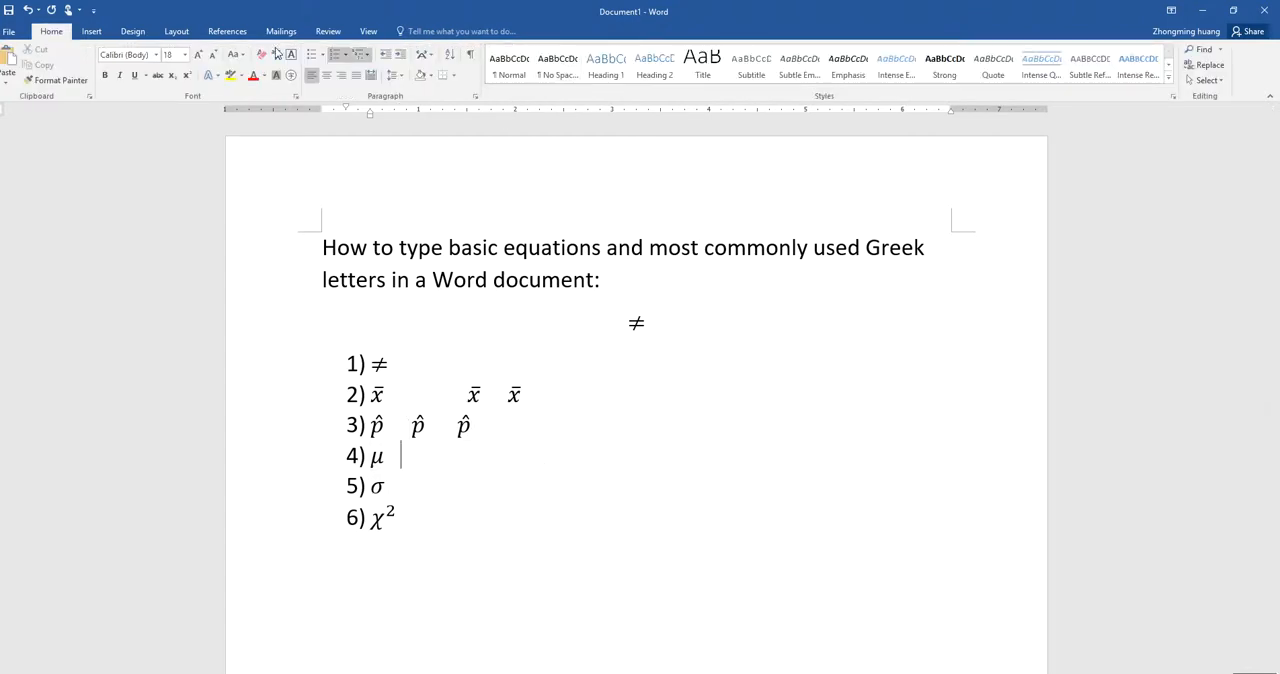
# Insert an empty equation beside item 4 and show the Greek Letters symbol set.
pyautogui.click(91, 31)
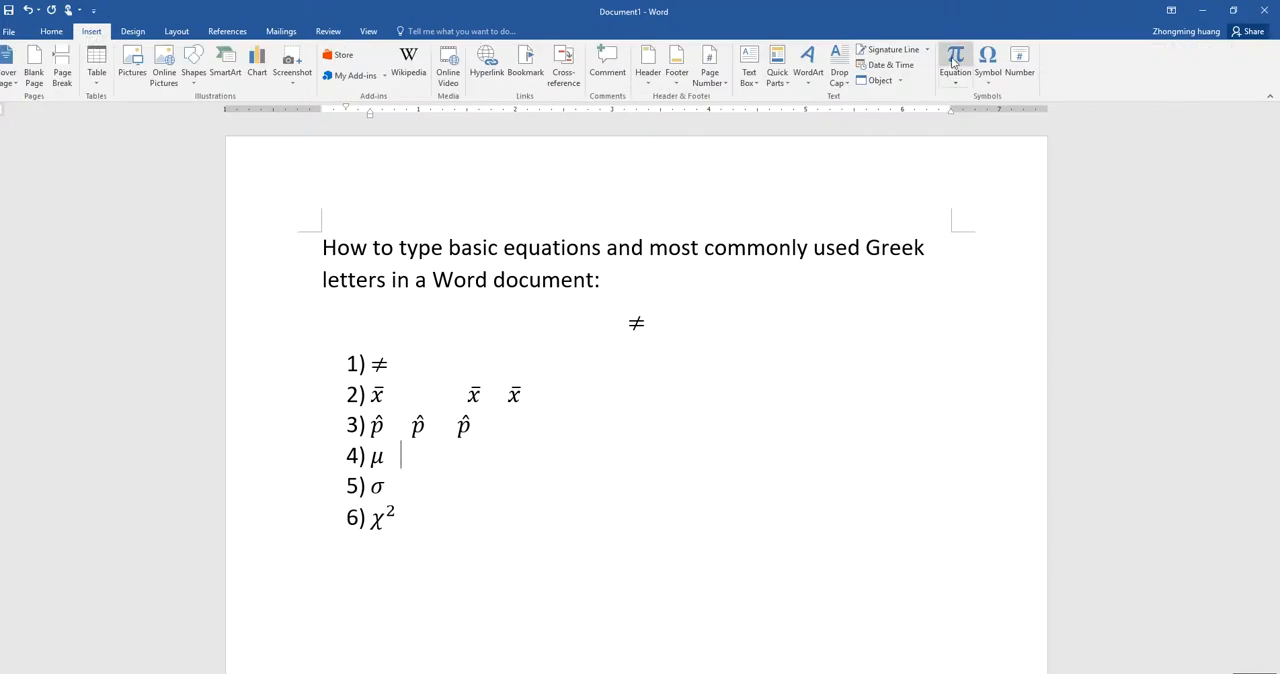
pyautogui.click(954, 60)
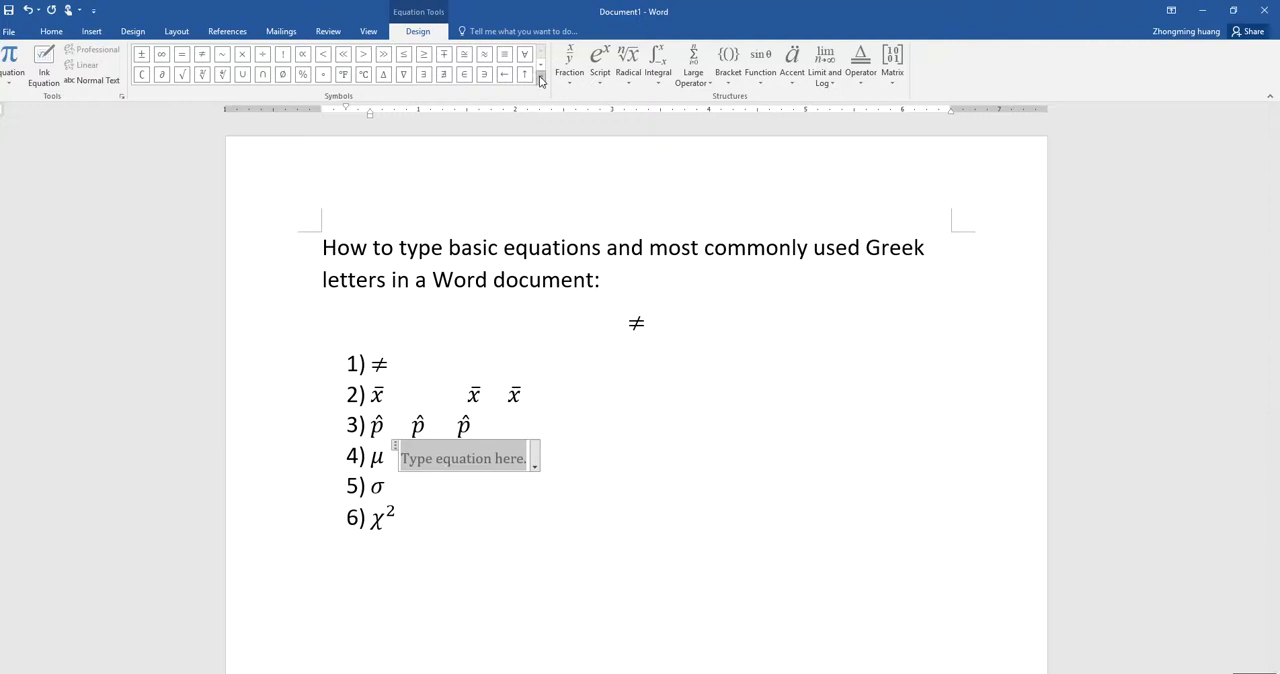
pyautogui.click(540, 75)
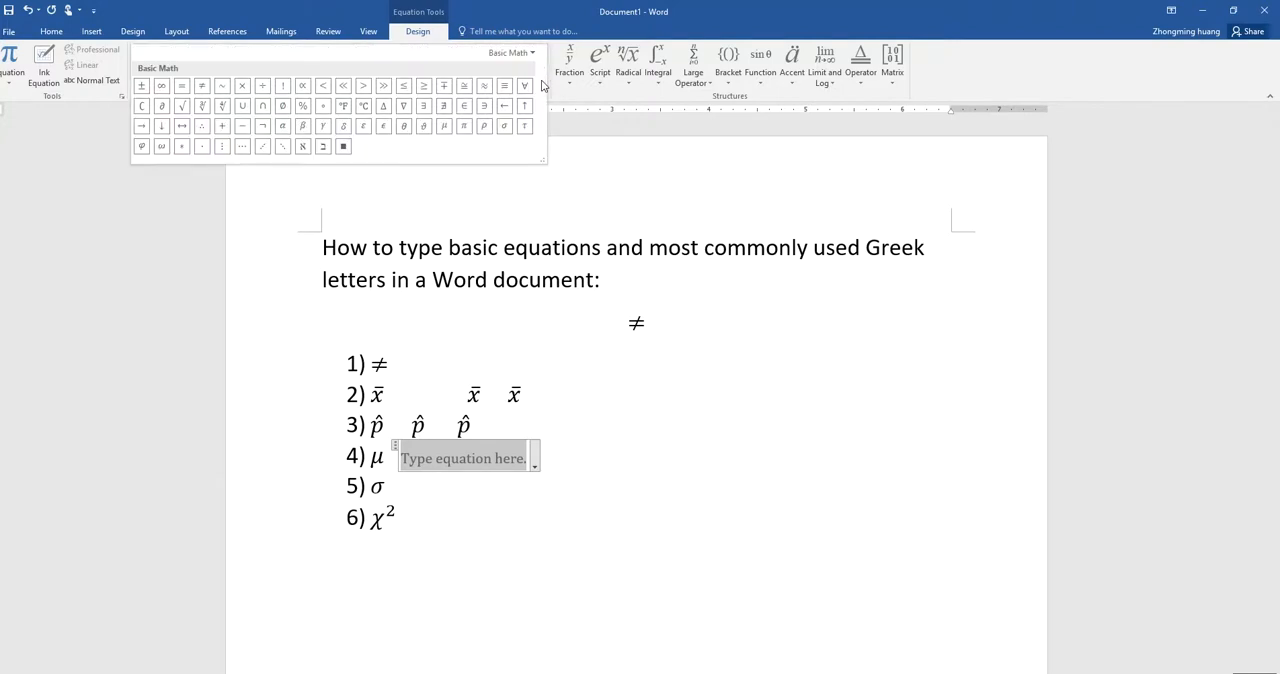
pyautogui.click(512, 52)
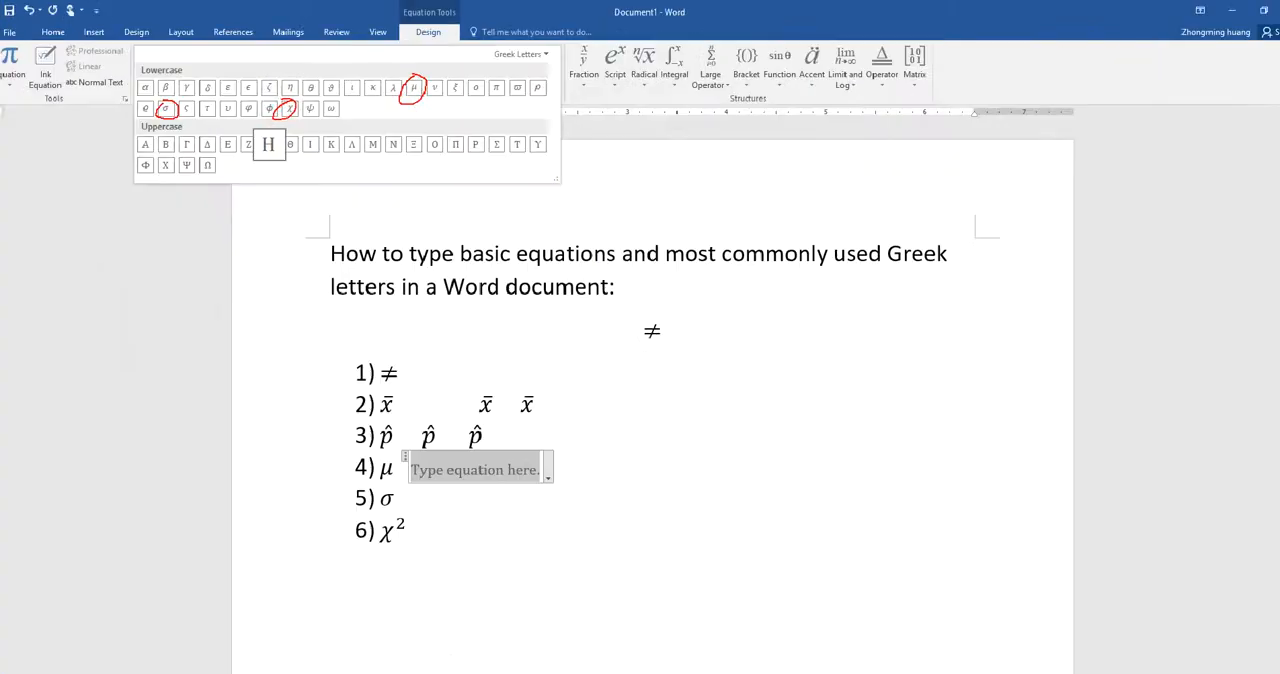
# Insert an equation beside item 6 containing chi-squared (χ^2).
pyautogui.click(436, 527)
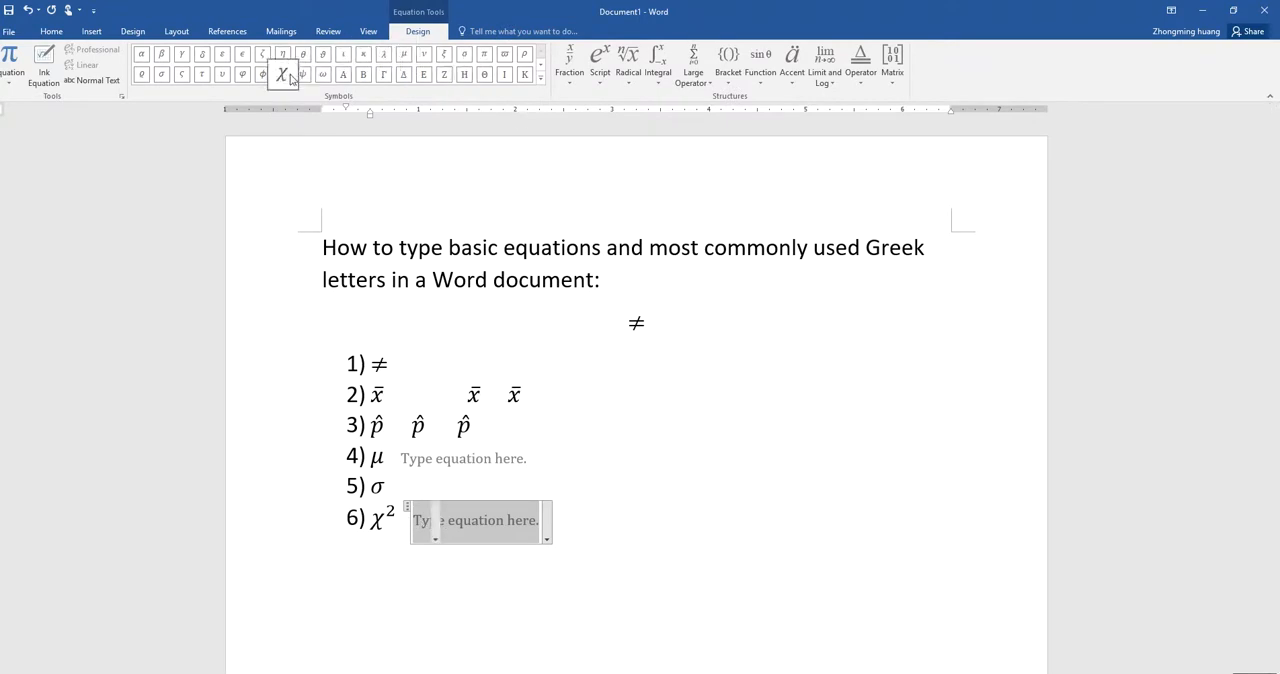
pyautogui.click(282, 74)
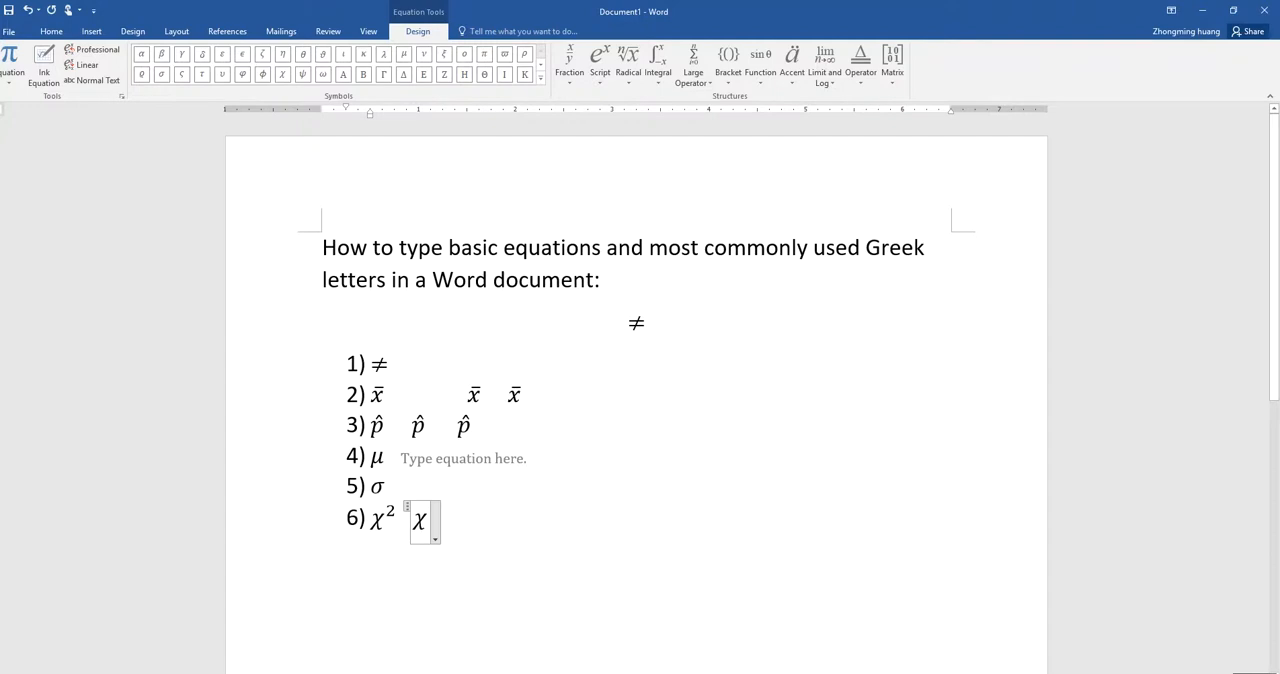
pyautogui.write('^')
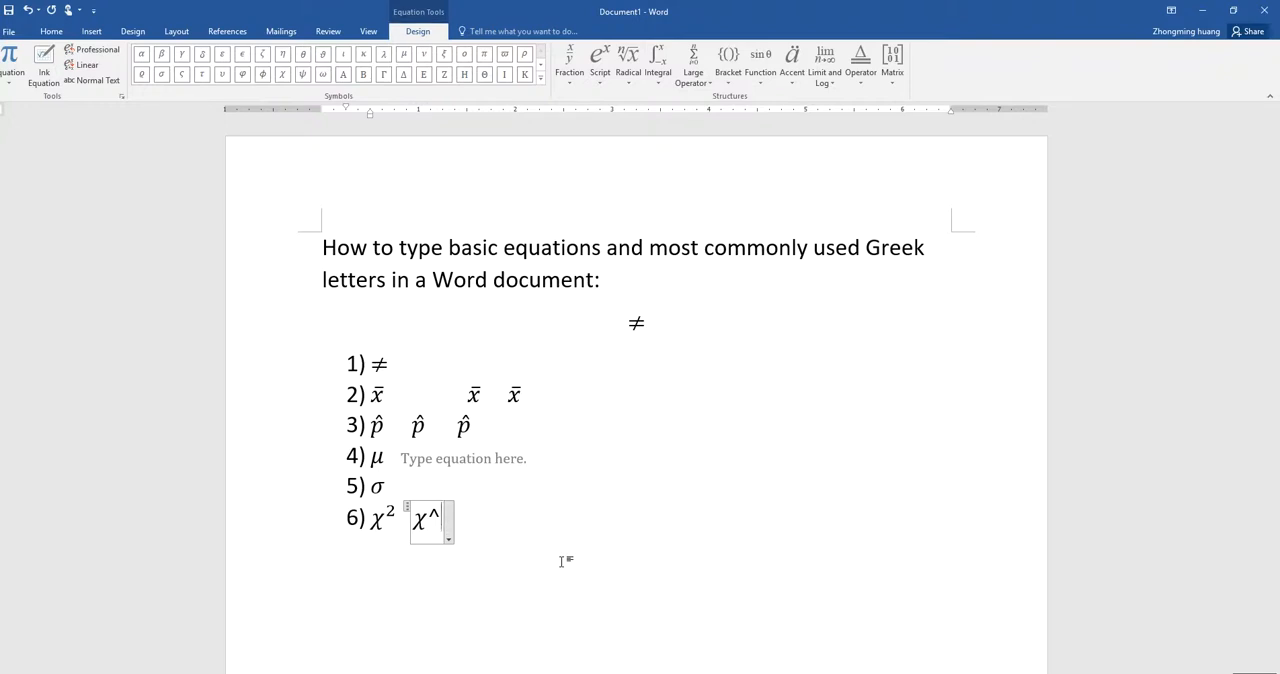
pyautogui.write('2')
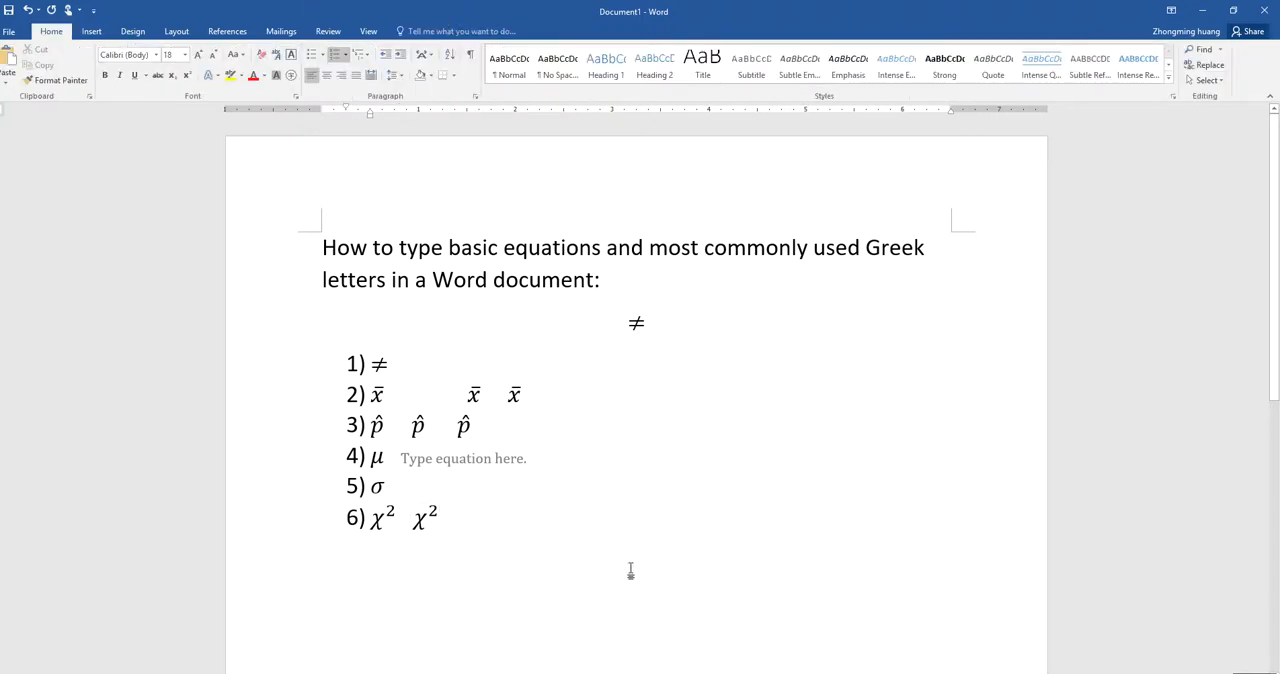
pyautogui.moveTo(546, 358)
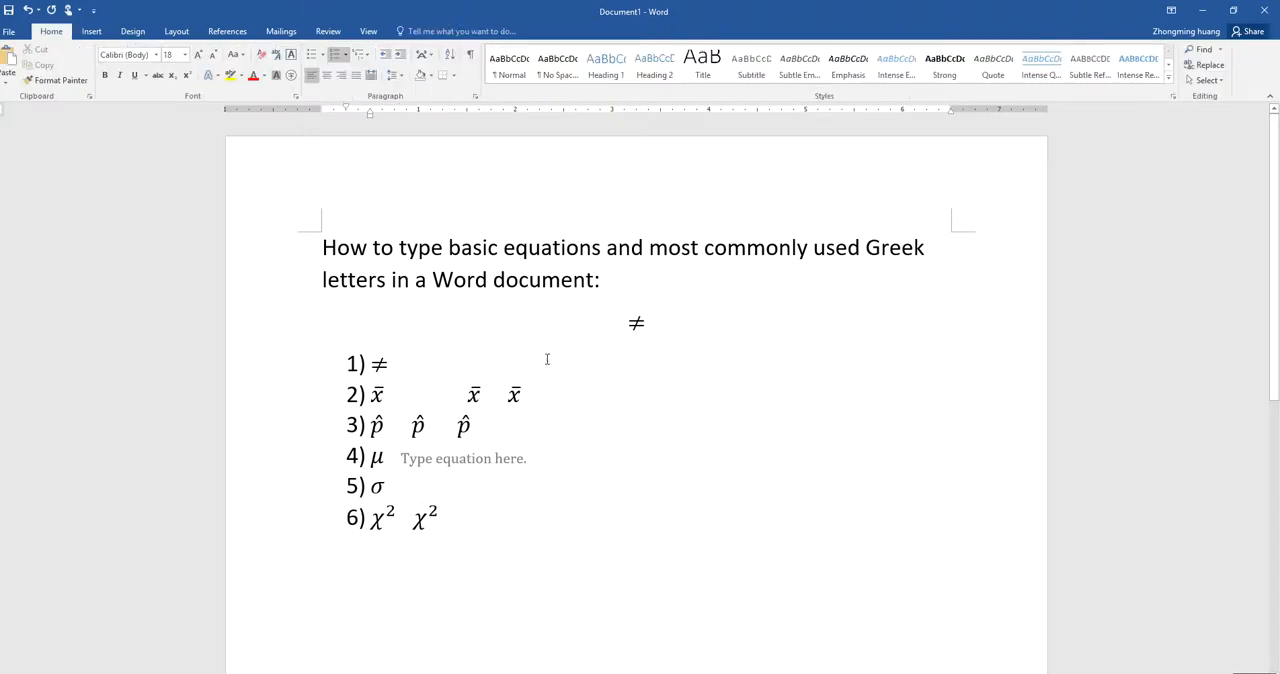
pyautogui.doubleClick(378, 363)
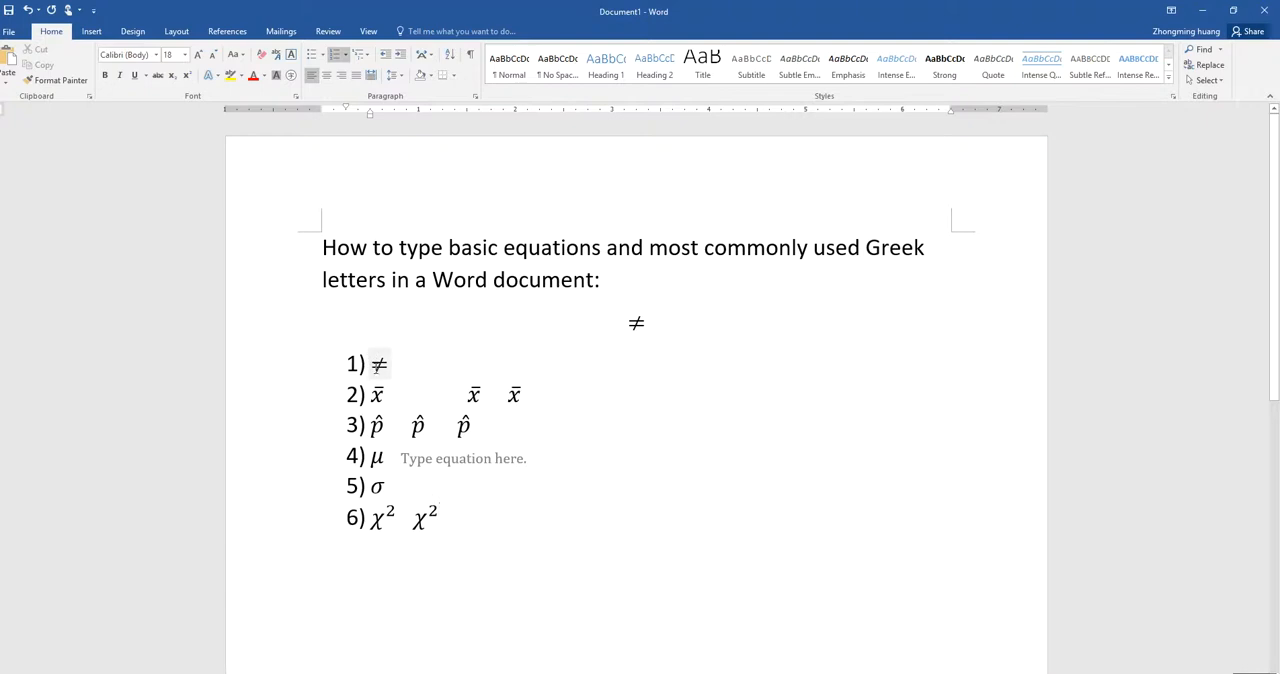